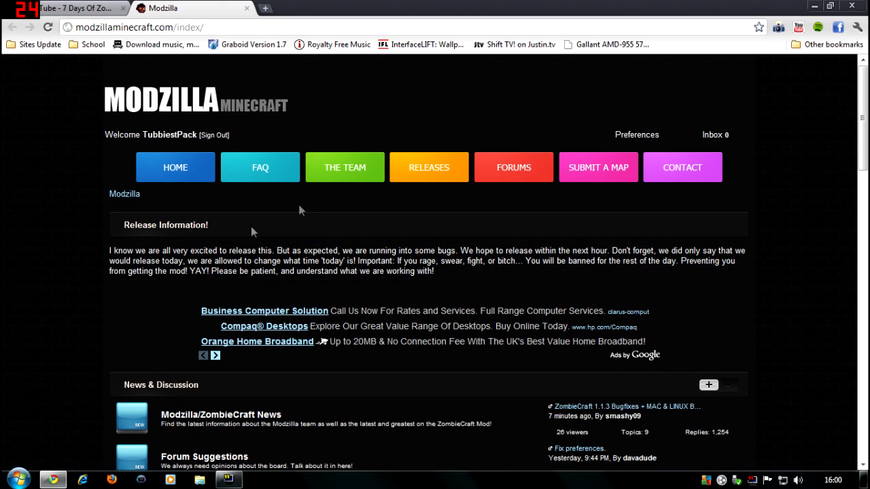
mouse_move(24, 242)
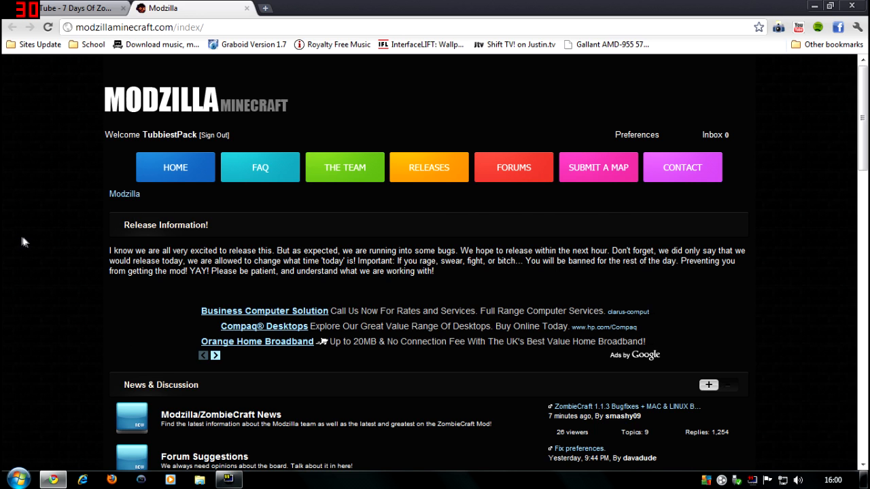
Scroll to the ZombieCraft section and follow its 'Get The Mod' link
scroll("down", 3)
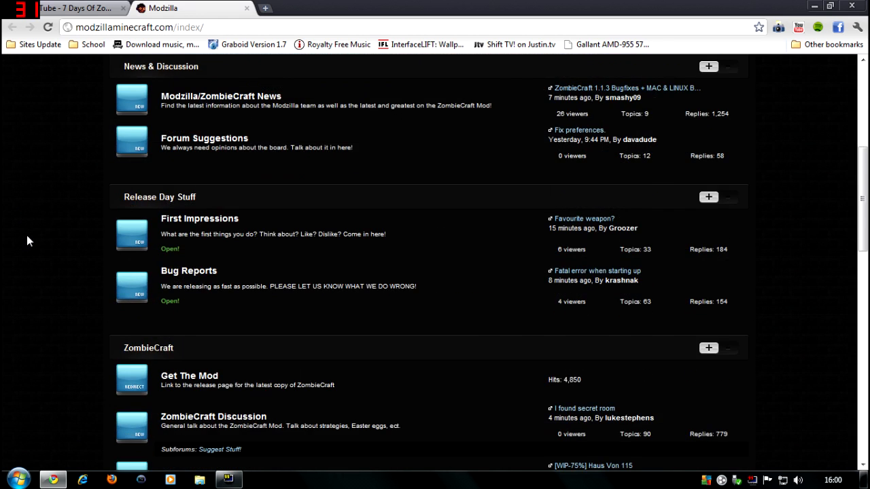
scroll("down", 3)
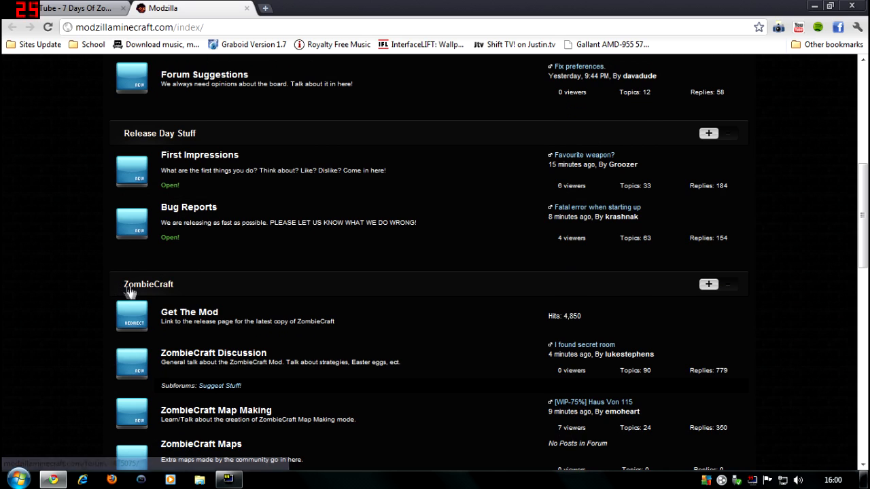
mouse_move(136, 320)
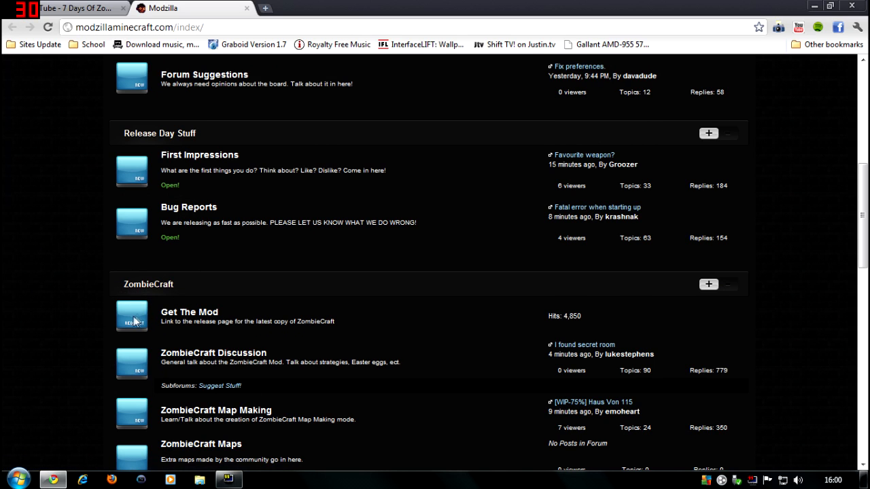
left_click(189, 312)
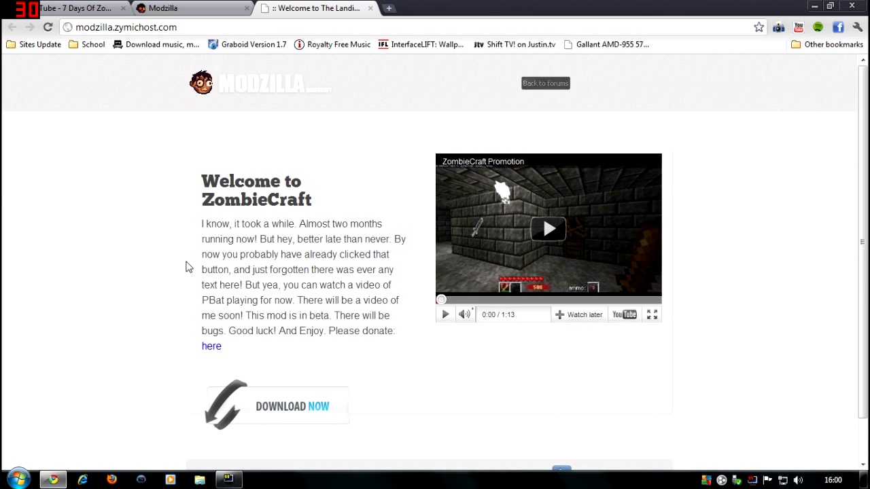
Scroll the Welcome to ZombieCraft page and download the installer with 'Download Now'
scroll("down", 3)
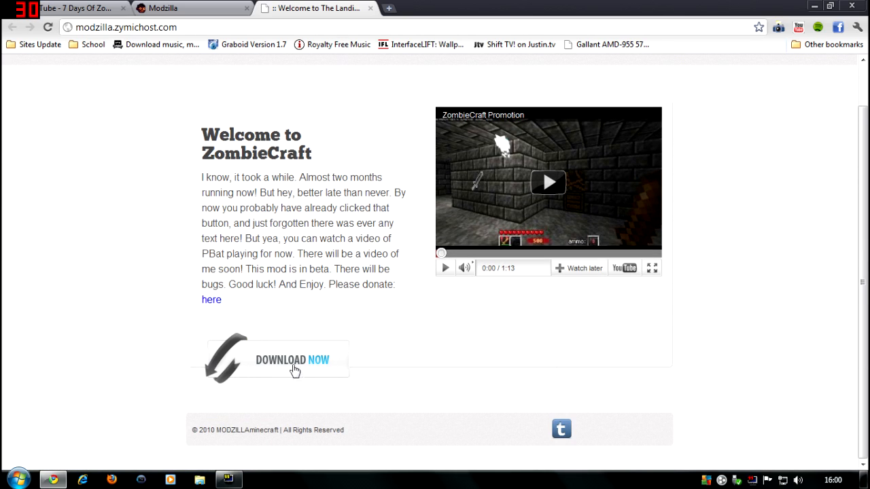
mouse_move(284, 367)
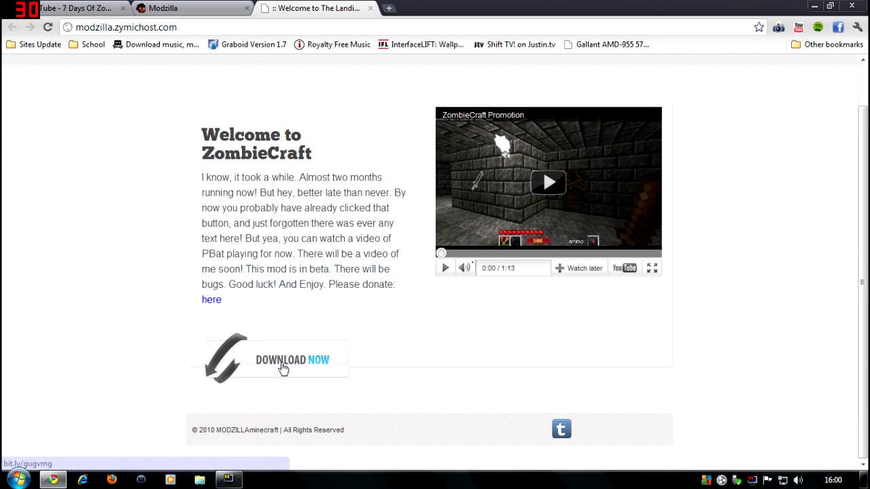
left_click(11, 480)
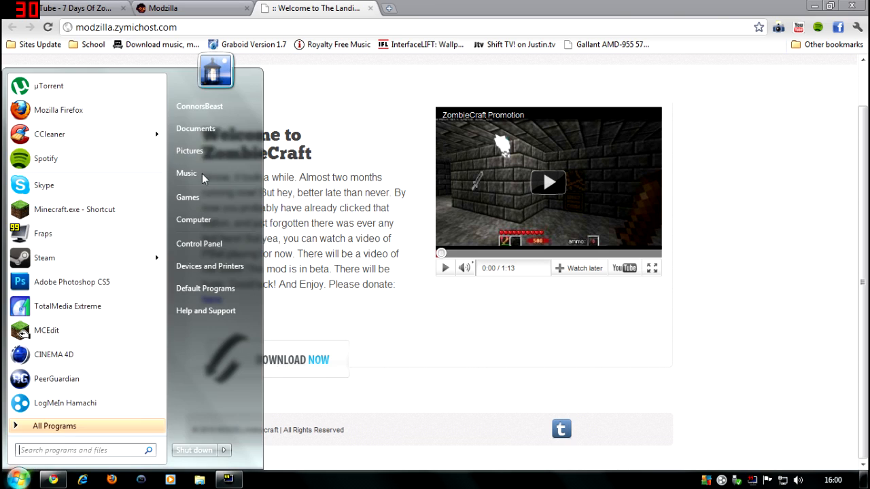
Go from Documents to the Desktop and select zombiecraft-installer.exe, briefly opening All Programs
left_click(195, 128)
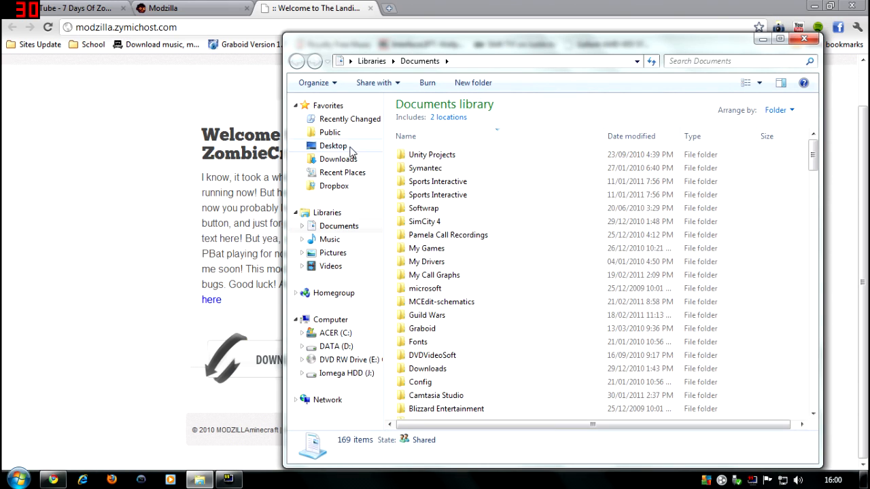
left_click(338, 158)
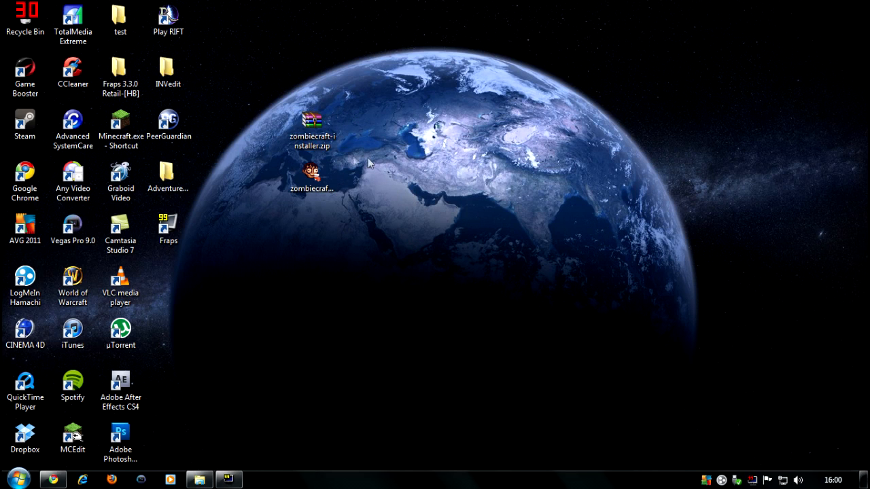
left_click(312, 129)
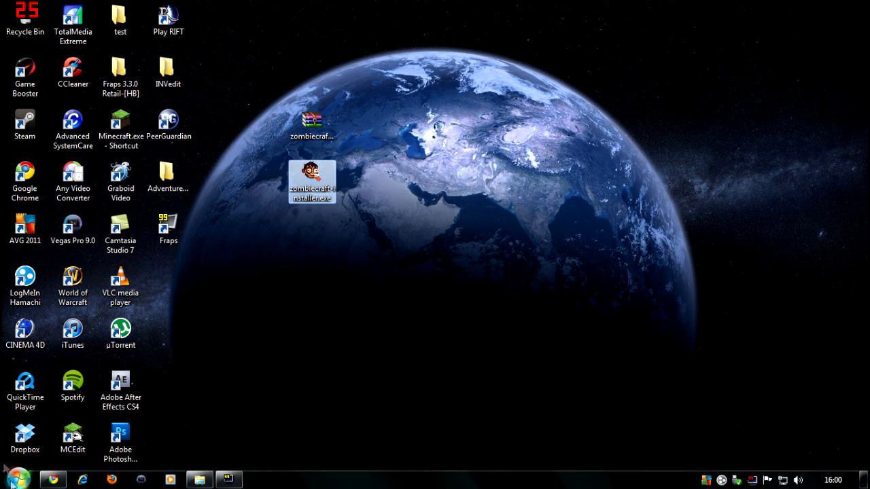
left_click(9, 480)
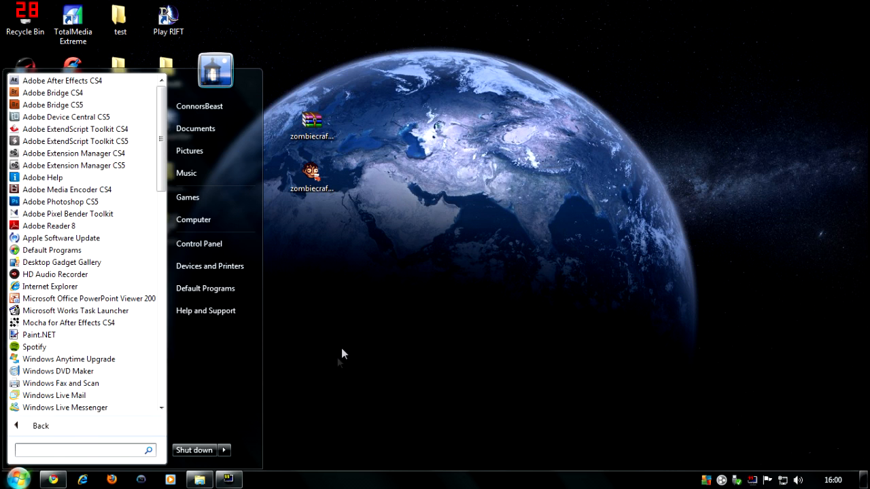
left_click(344, 353)
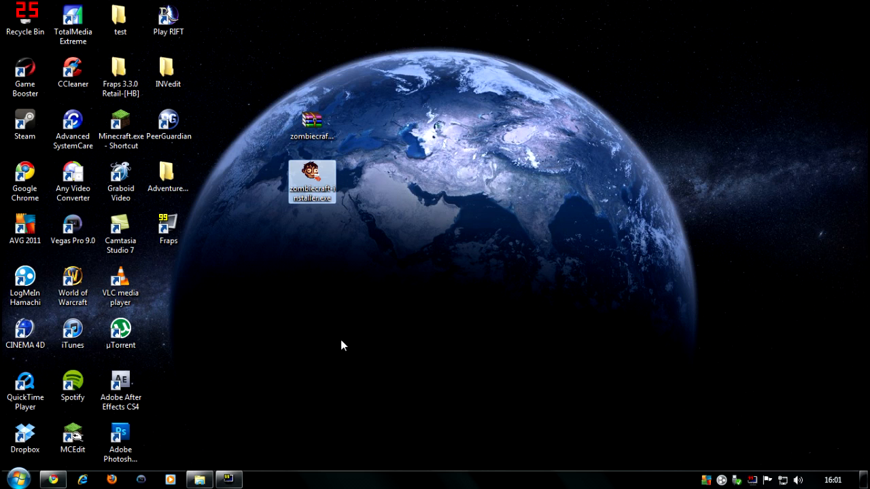
mouse_move(275, 244)
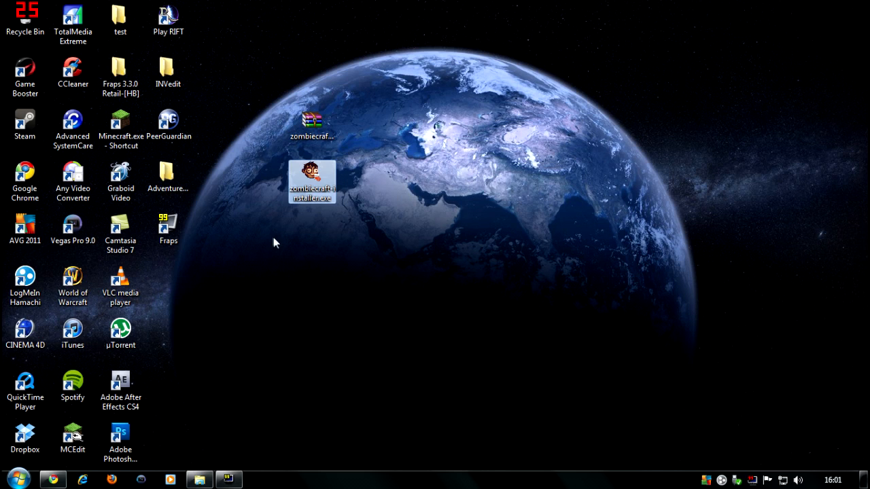
mouse_move(53, 480)
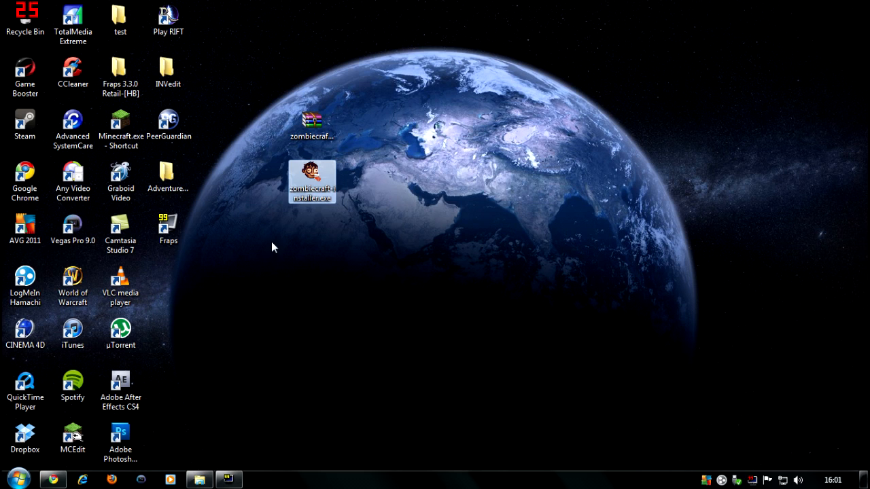
mouse_move(235, 245)
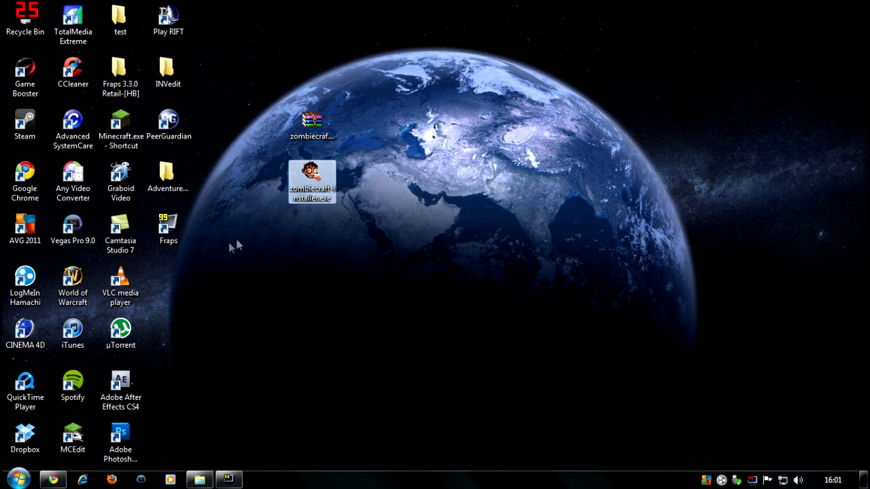
mouse_move(401, 228)
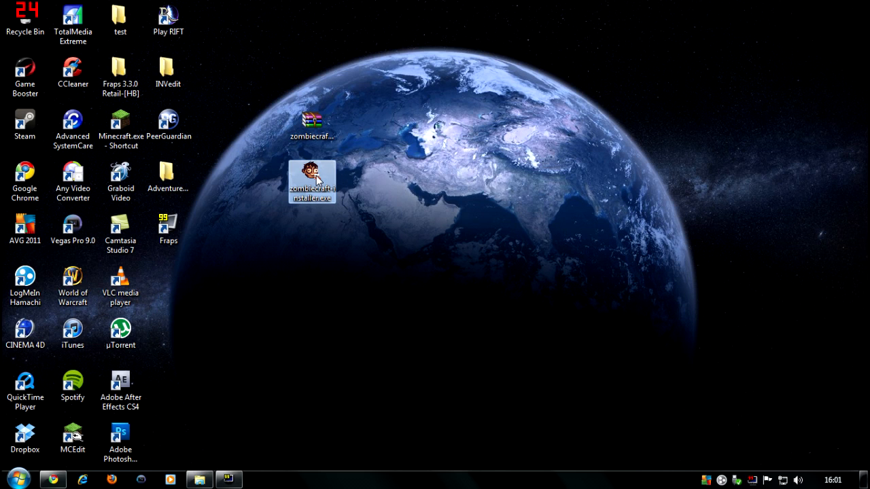
Run zombiecraft-installer.exe, install into .minecraft, confirm success, and close setup
right_click(311, 181)
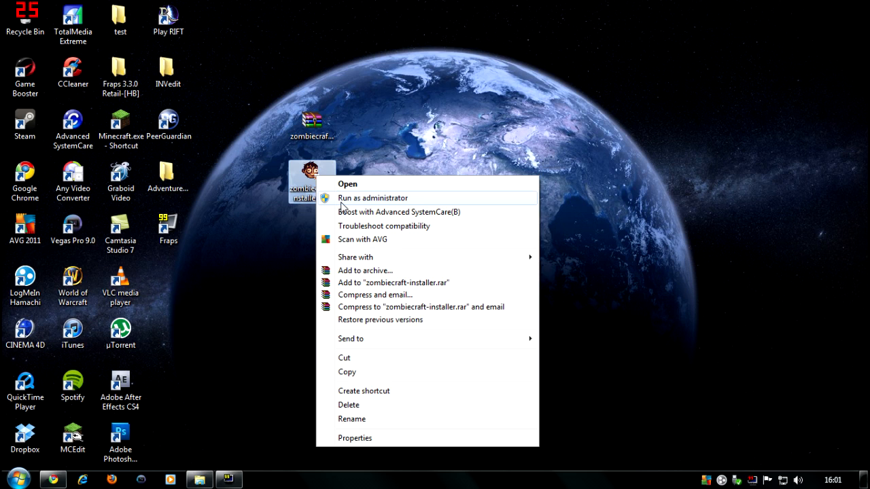
left_click(347, 183)
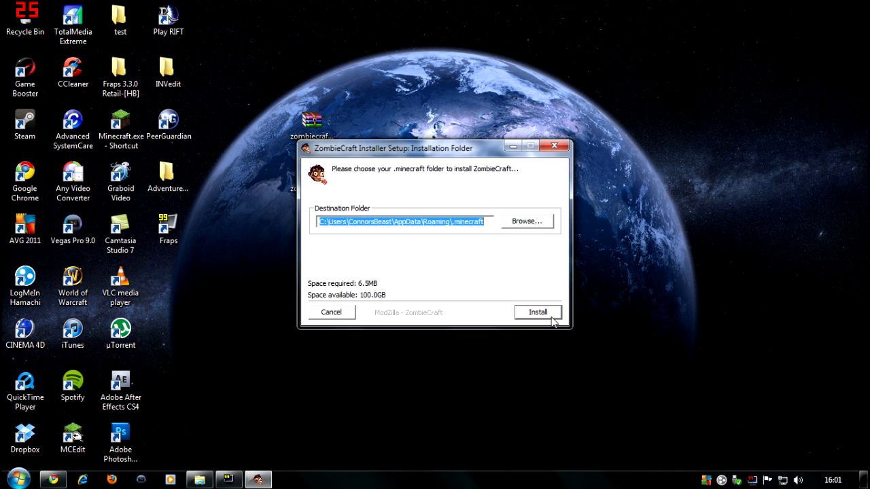
mouse_move(417, 232)
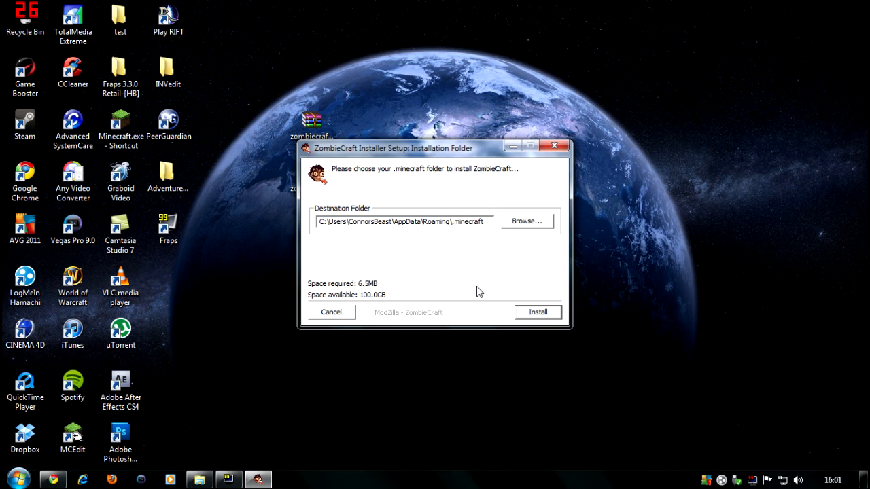
mouse_move(539, 320)
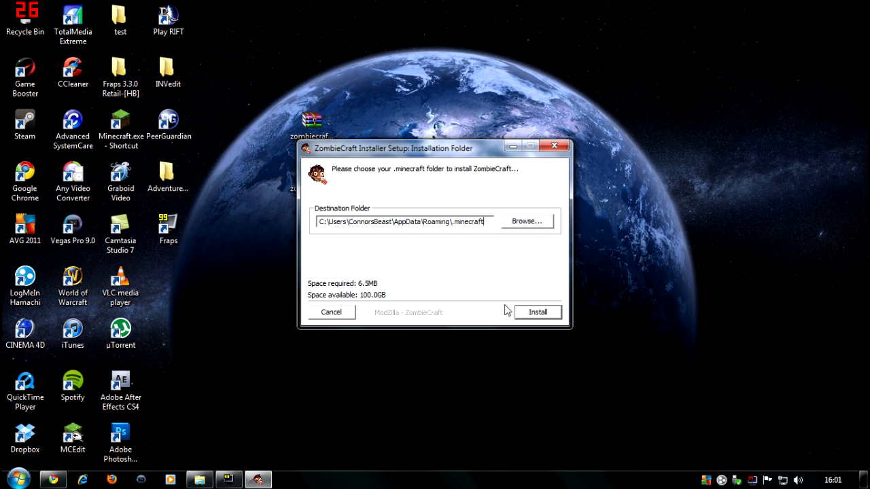
left_click(537, 312)
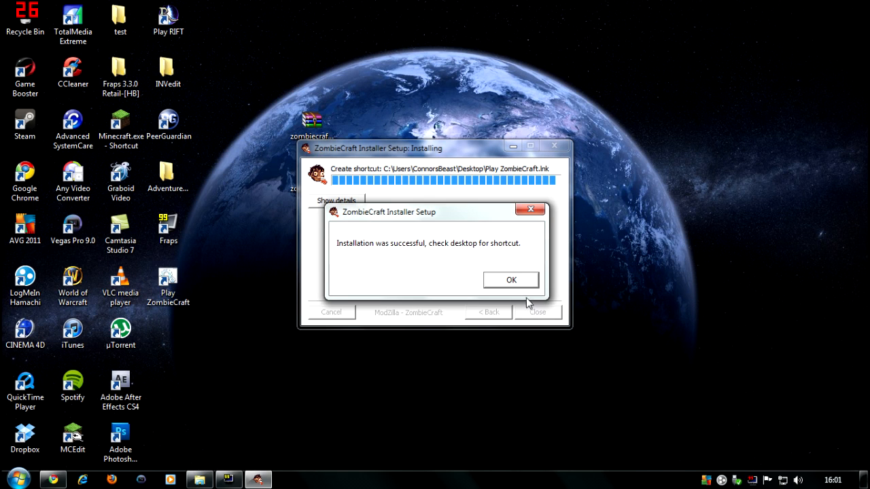
left_click(510, 279)
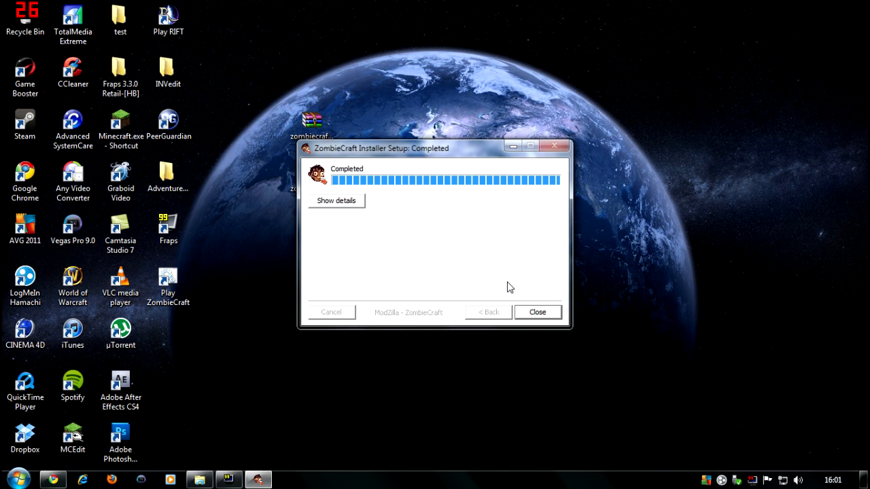
left_click(537, 312)
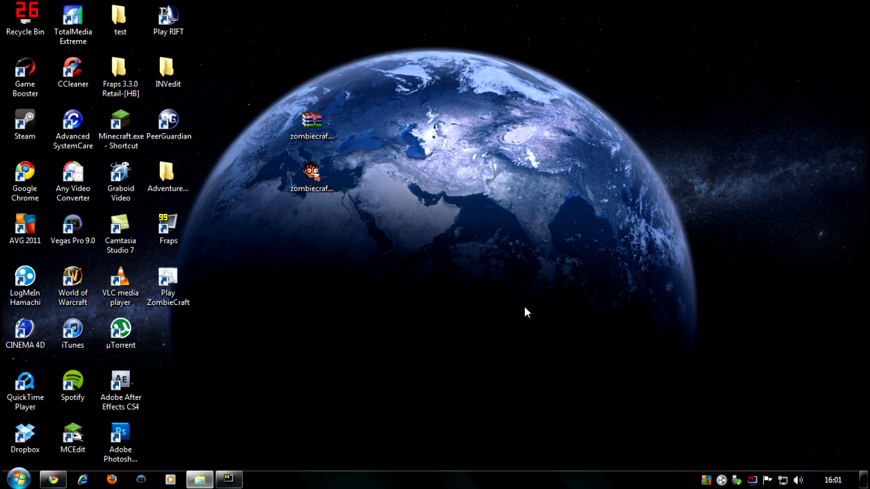
mouse_move(195, 342)
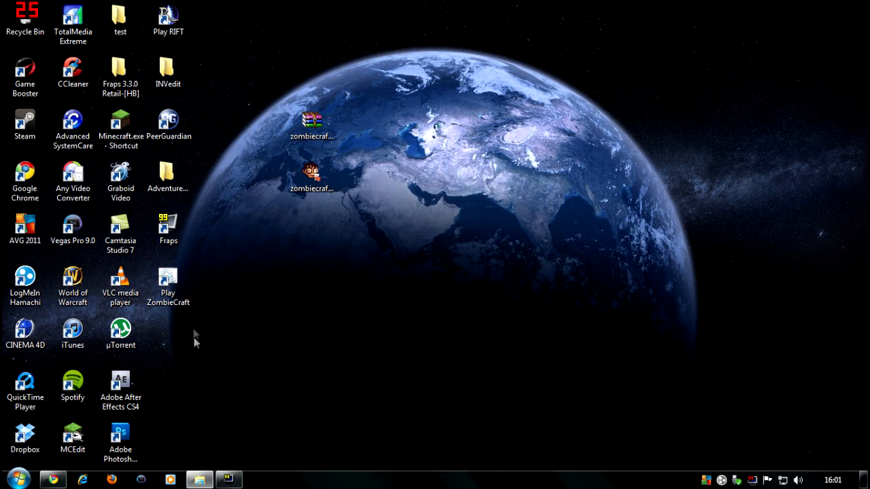
Search %appdata from the Start menu and open the .minecraft folder
left_click(168, 281)
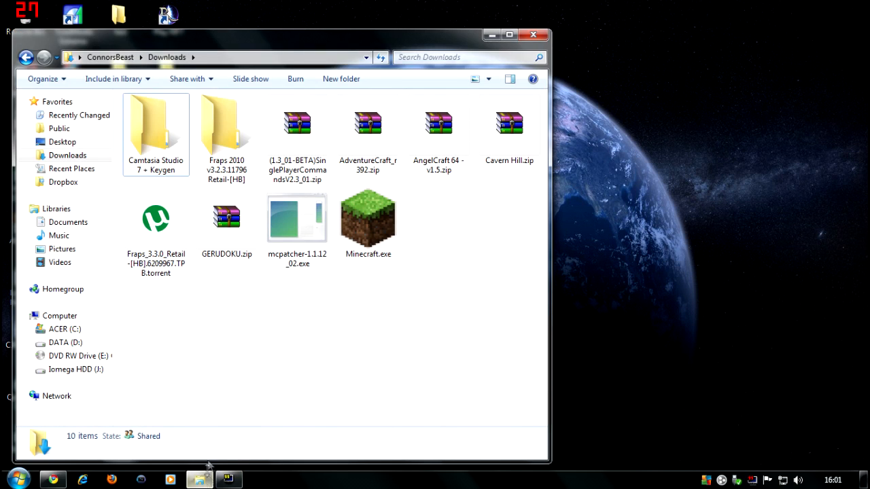
left_click(11, 480)
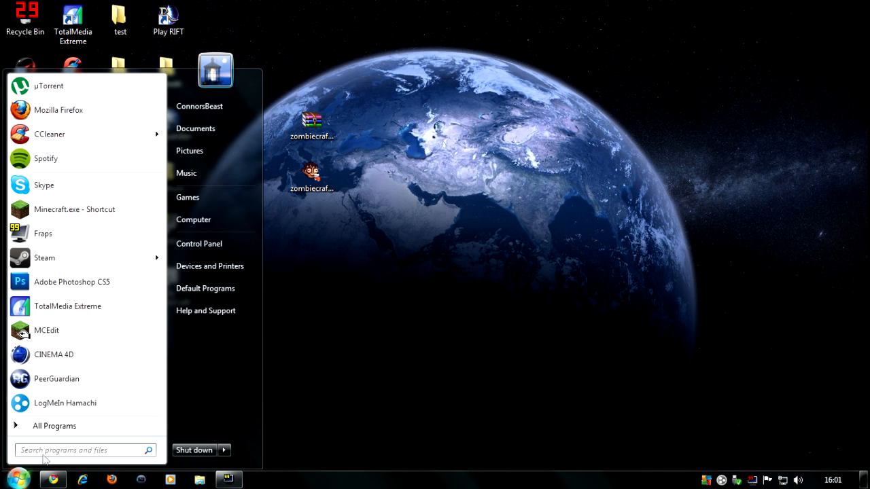
type("%appda")
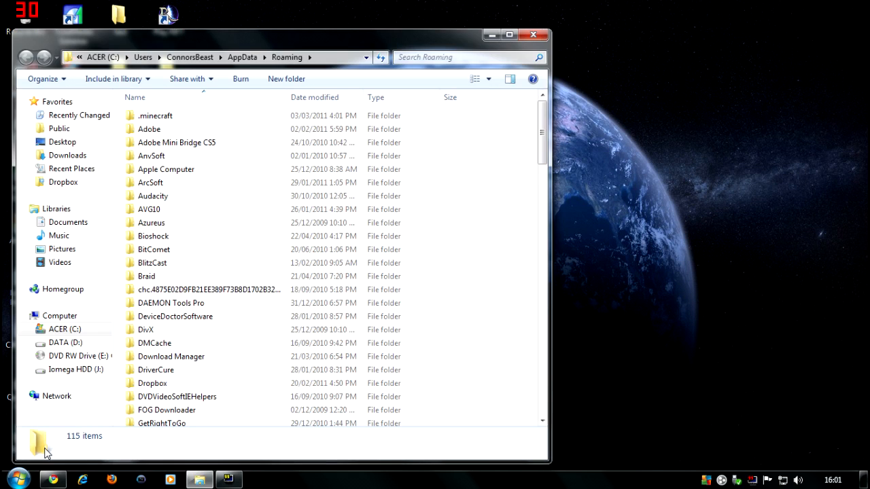
double_click(155, 115)
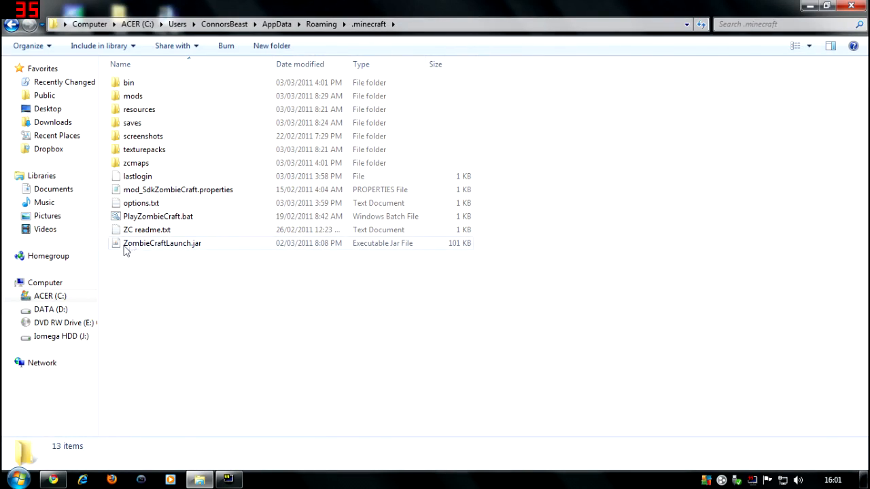
mouse_move(146, 230)
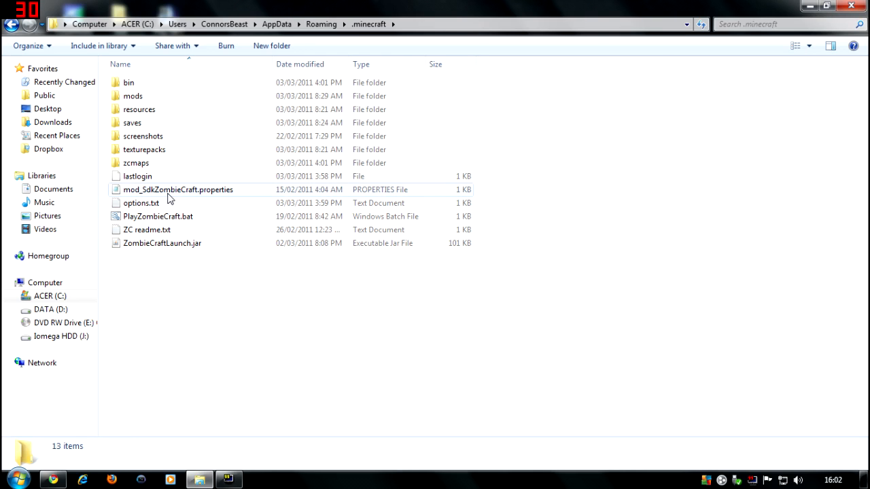
mouse_move(146, 230)
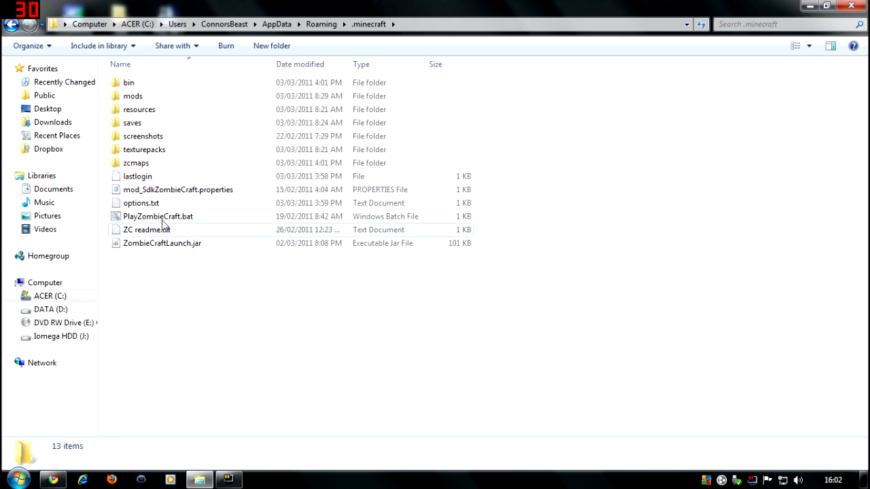
Open PlayZombieCraft.bat and log in through the ZombieCraft Launcher
right_click(158, 216)
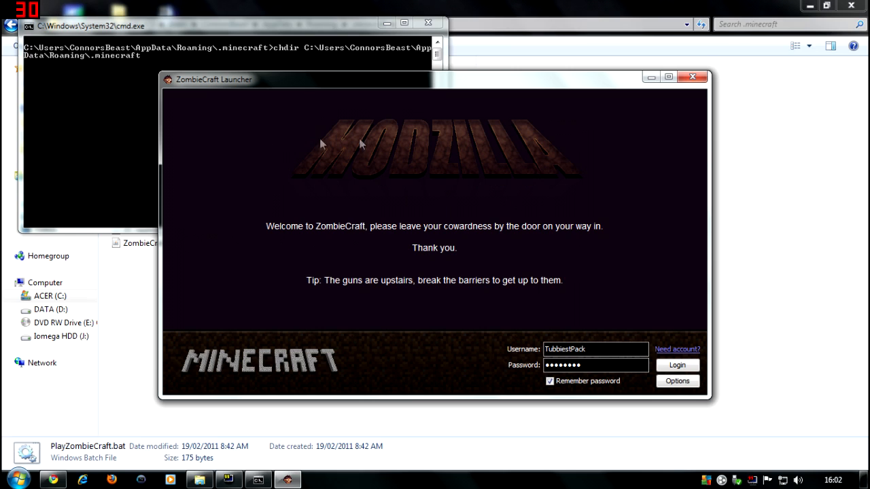
mouse_move(393, 192)
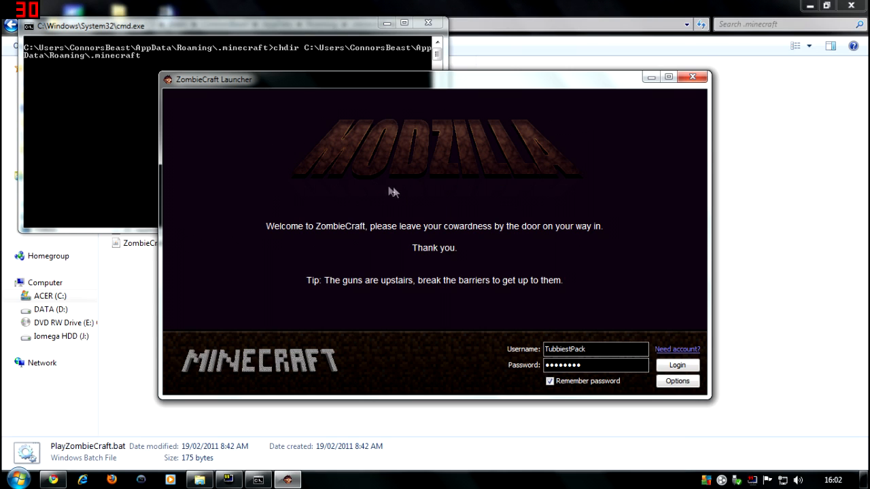
mouse_move(557, 231)
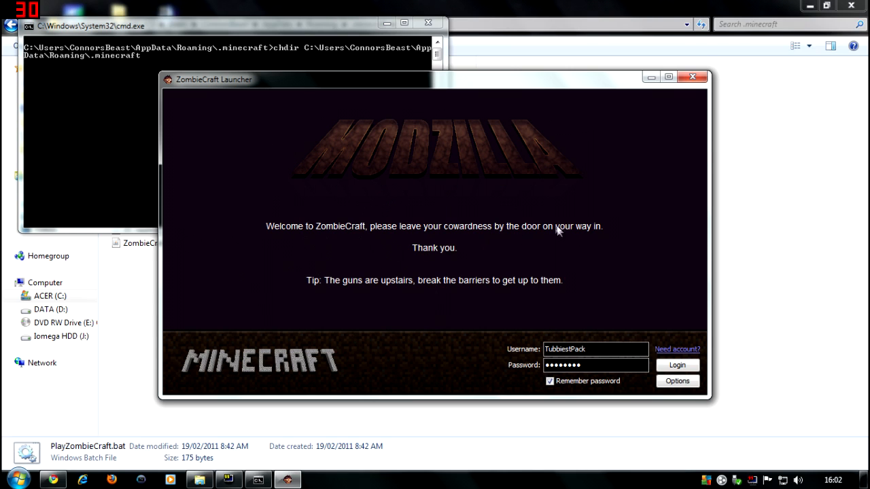
left_click(677, 365)
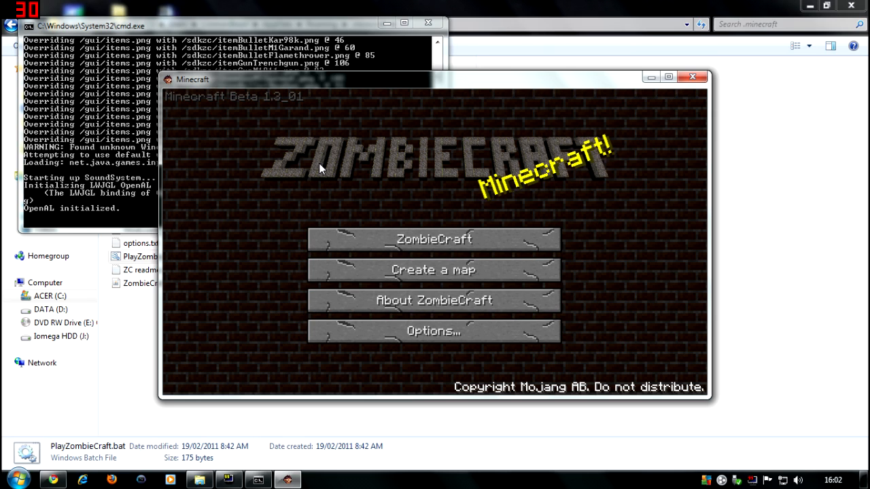
Open the Choose map screen from the ZombieCraft main menu button
left_click(433, 239)
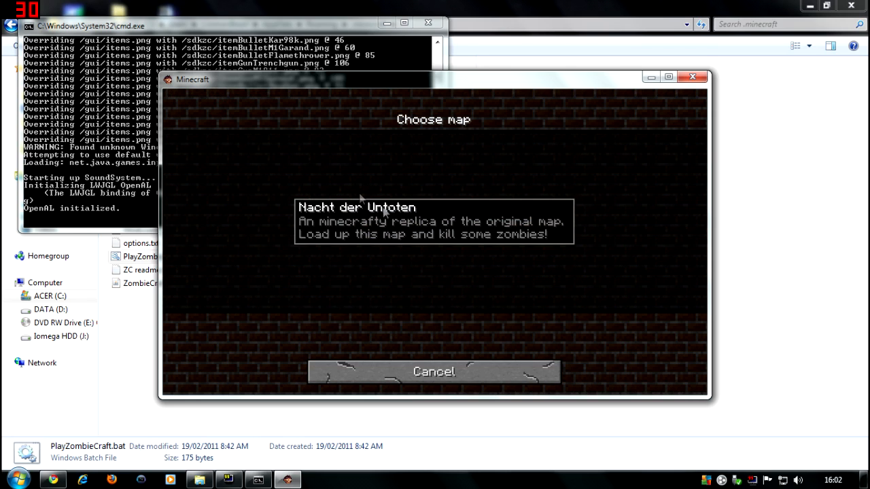
mouse_move(201, 192)
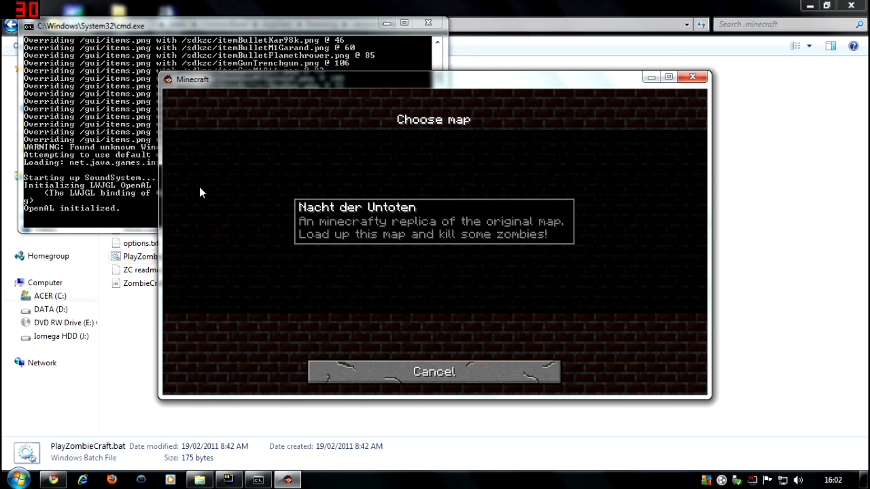